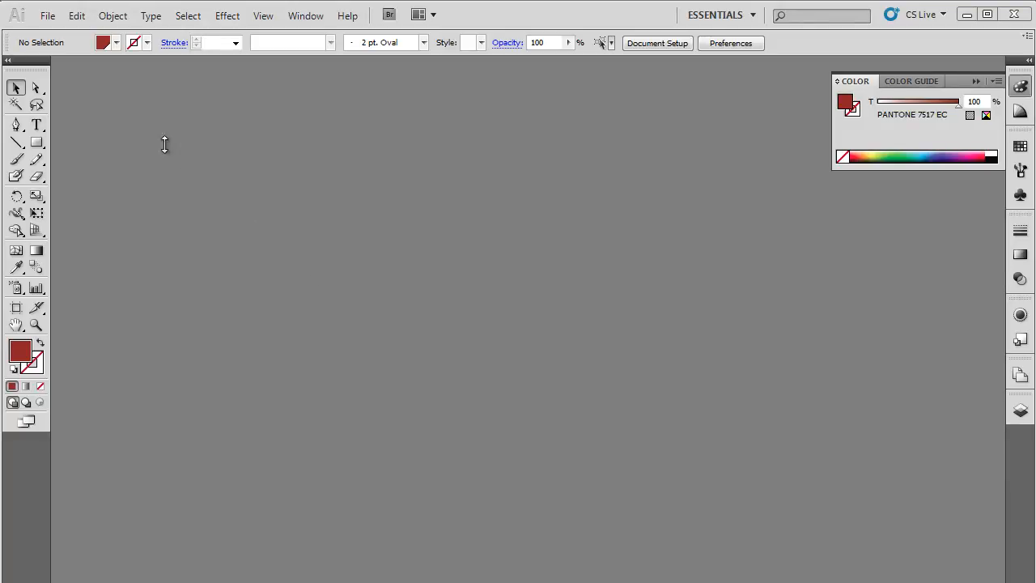
- Create a new document 7 in wide by 5 in high
click(47, 16)
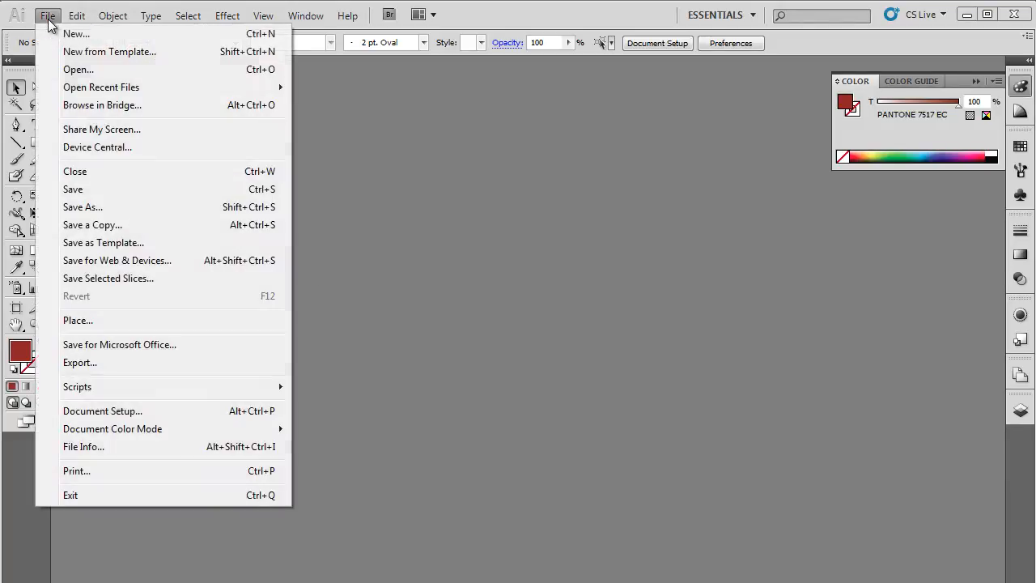
click(76, 33)
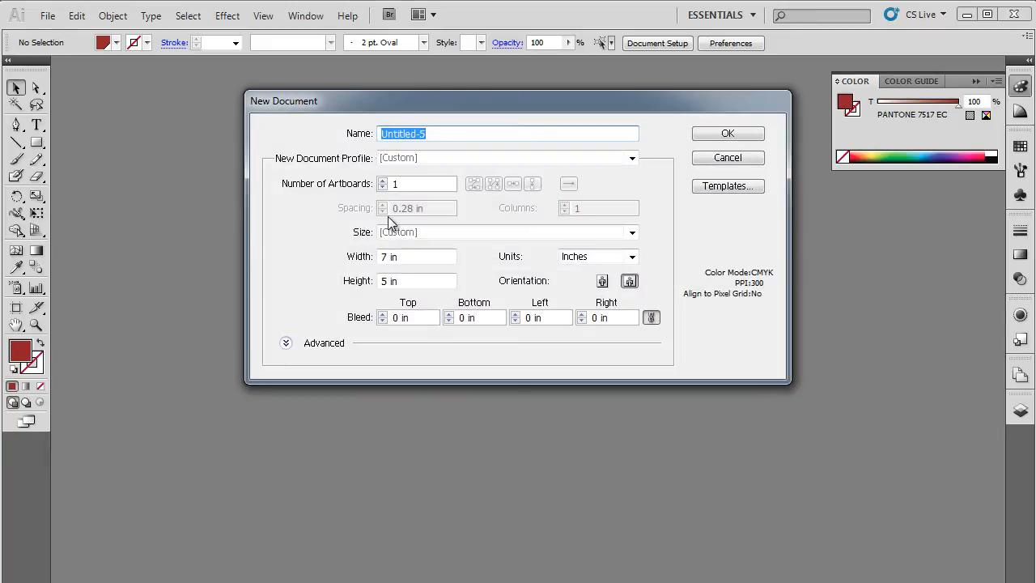
click(417, 256)
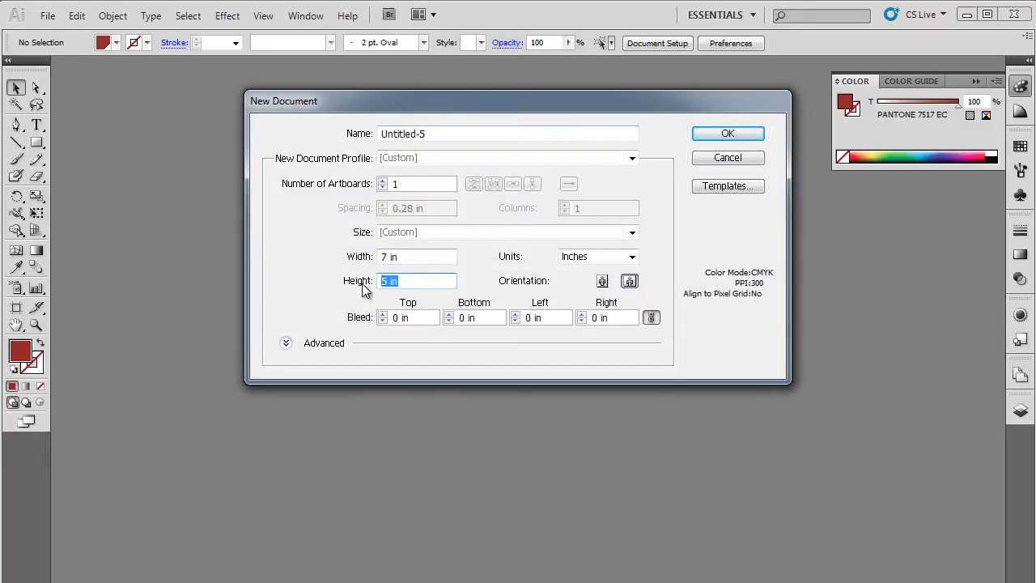
click(726, 132)
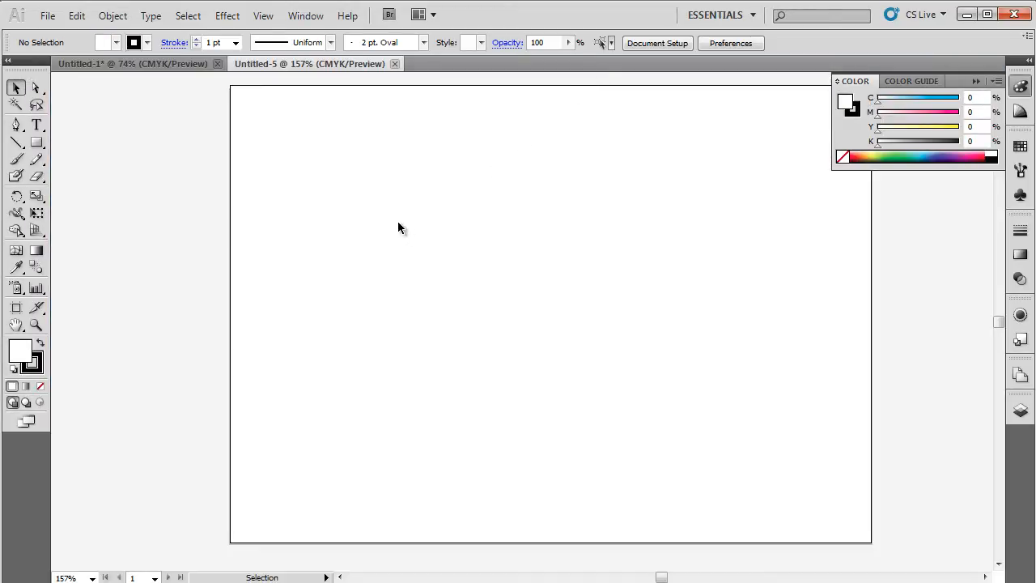
mouse_move(330, 555)
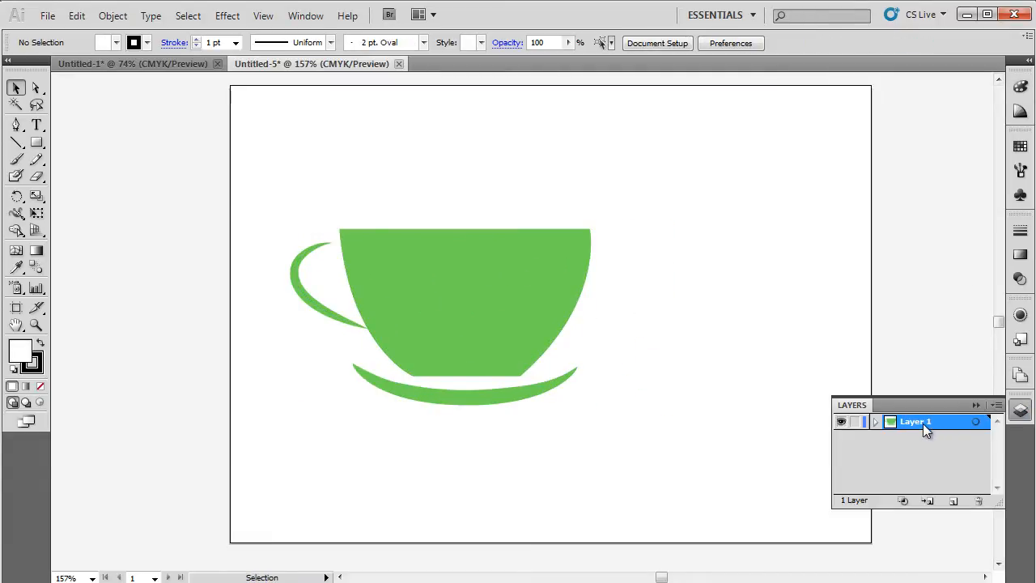
- Rename Layer 1 to 'cup' and lock it
double_click(915, 420)
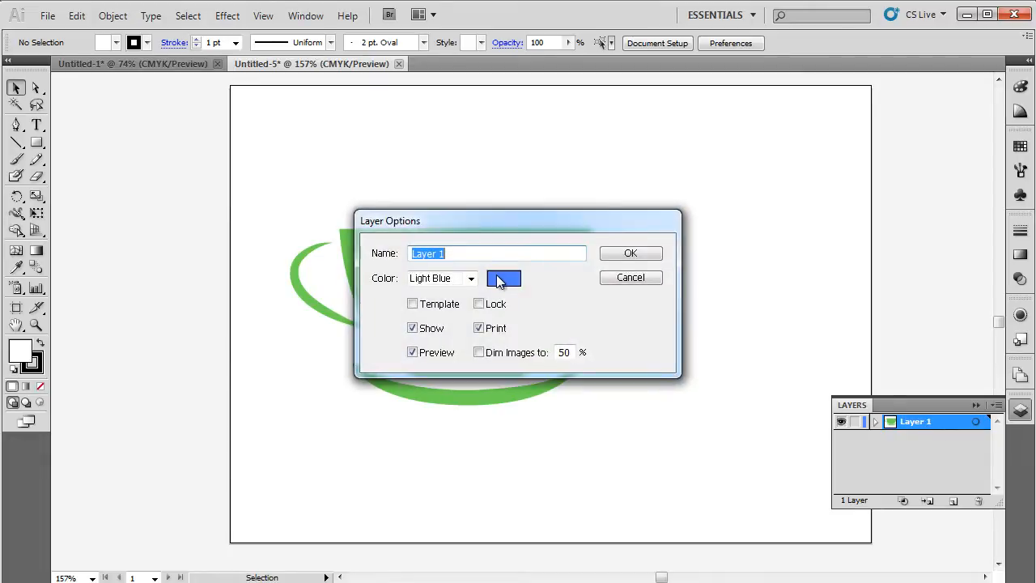
click(631, 252)
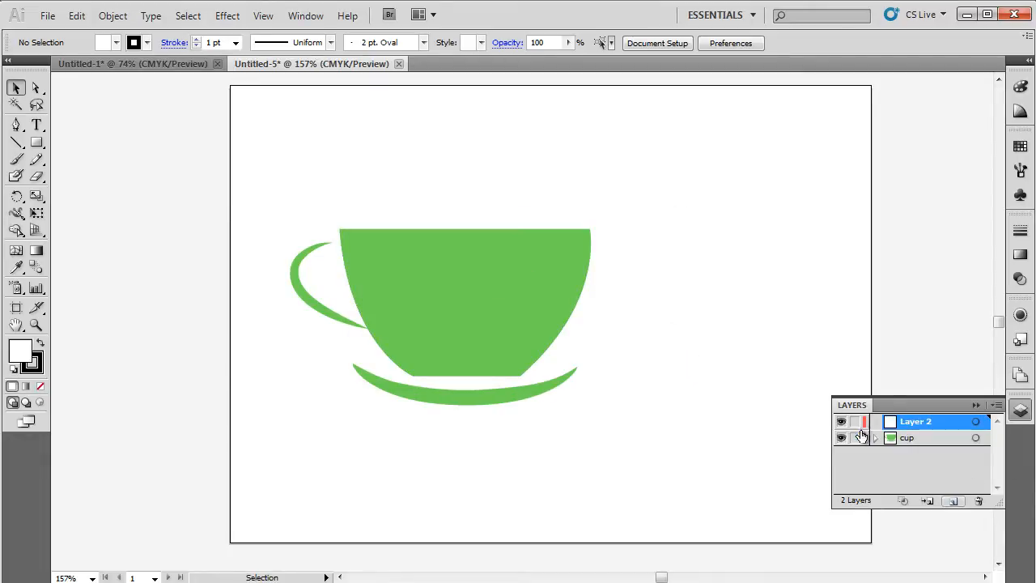
click(854, 437)
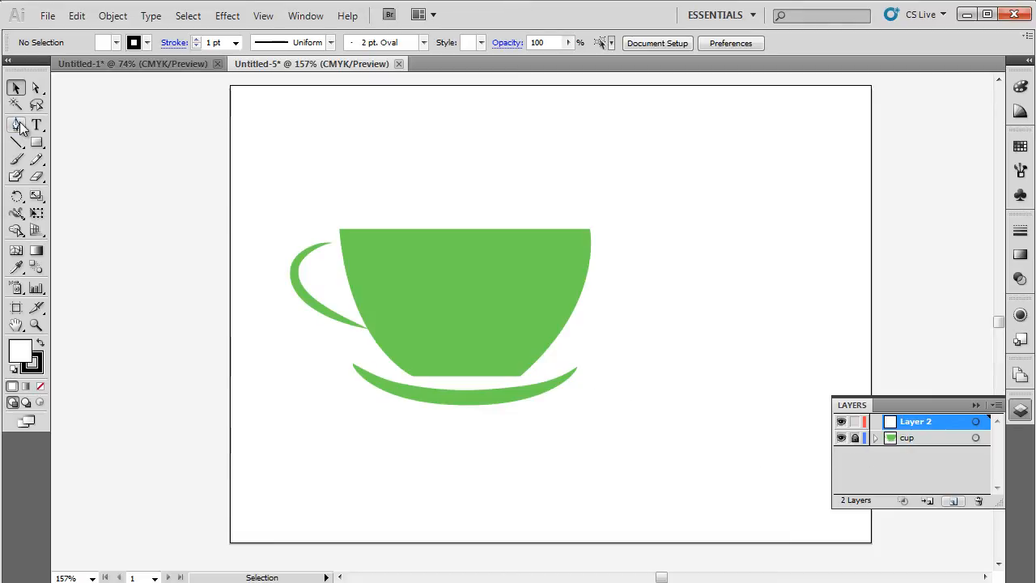
- Type 'MRS. BROOKS INVITES YOU TO THE TEA PARTY AT HER HOUSE' and select a line for resizing
click(36, 124)
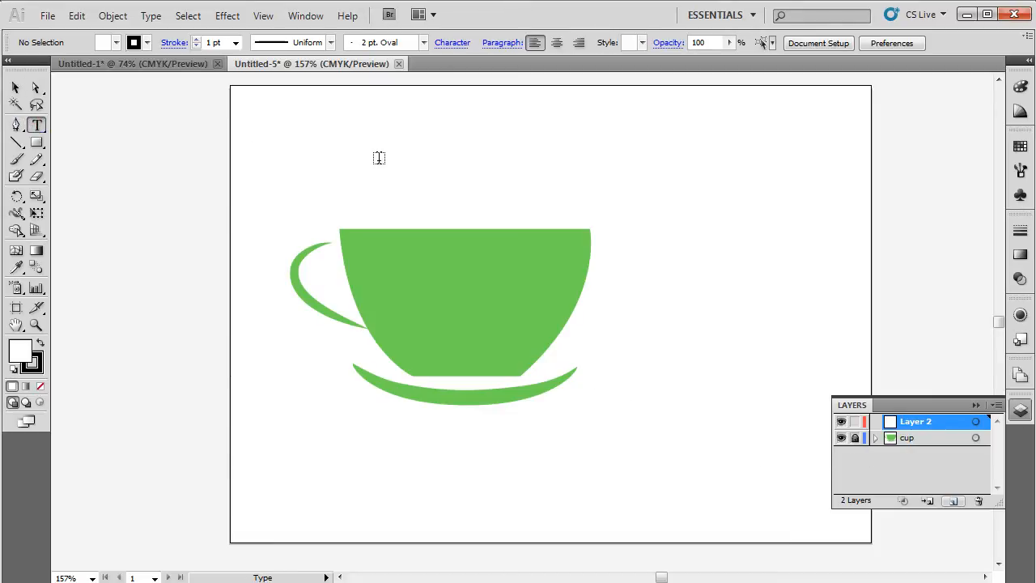
text(MRS)
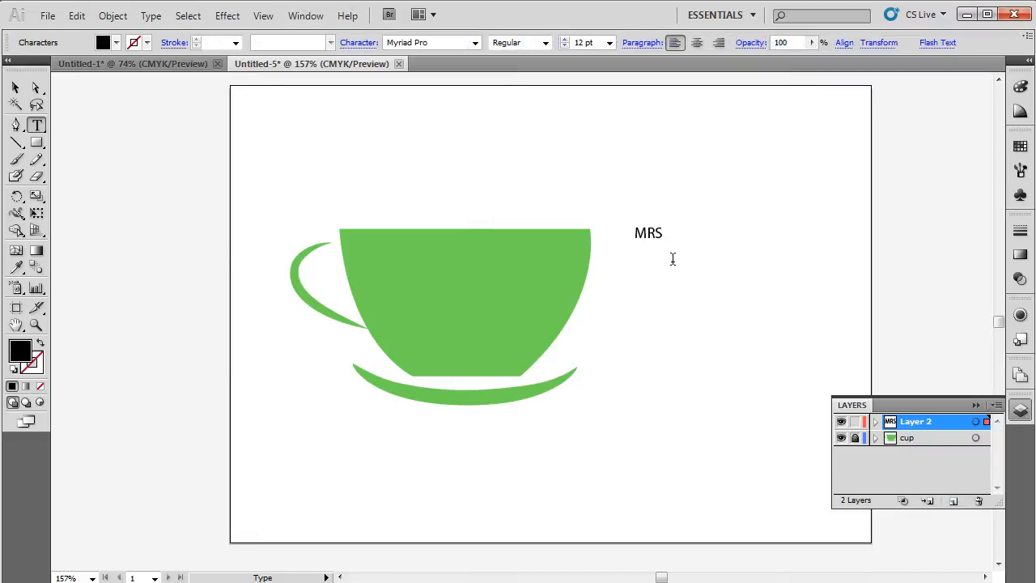
text(.BROOKS INVITES YOU TO THE)
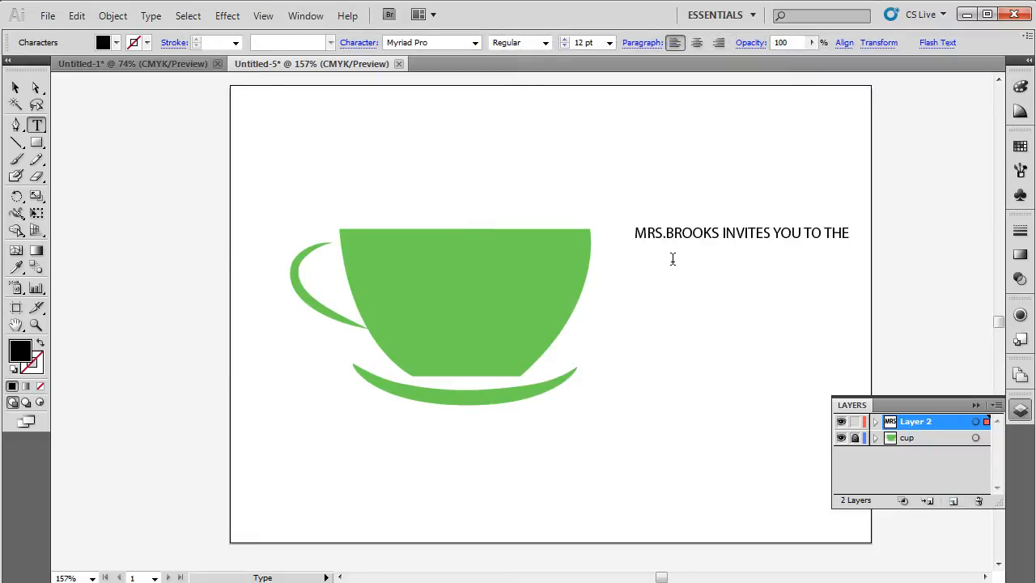
text(TEA PARTY AT HER HOUSE)
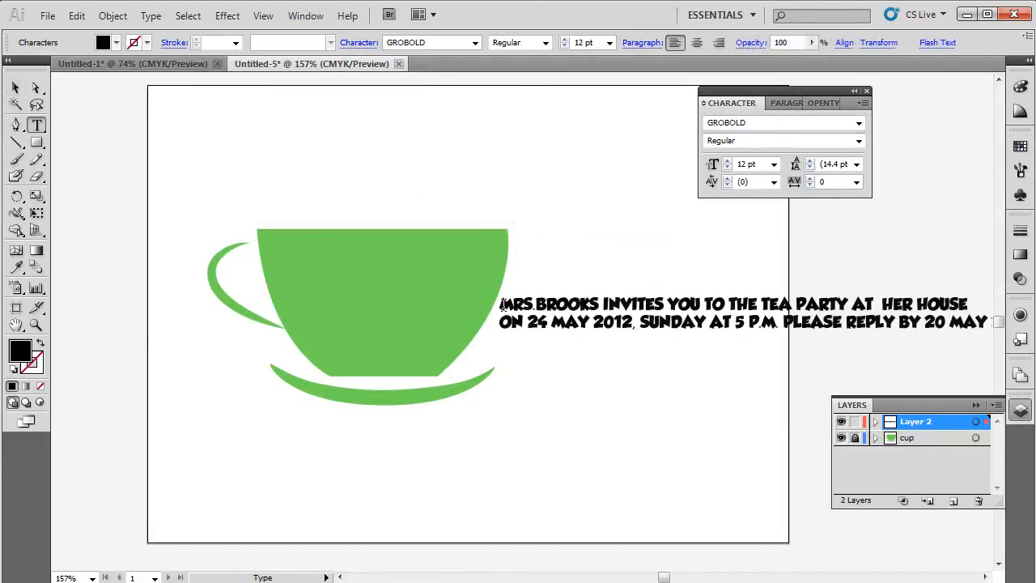
drag(500, 305, 698, 304)
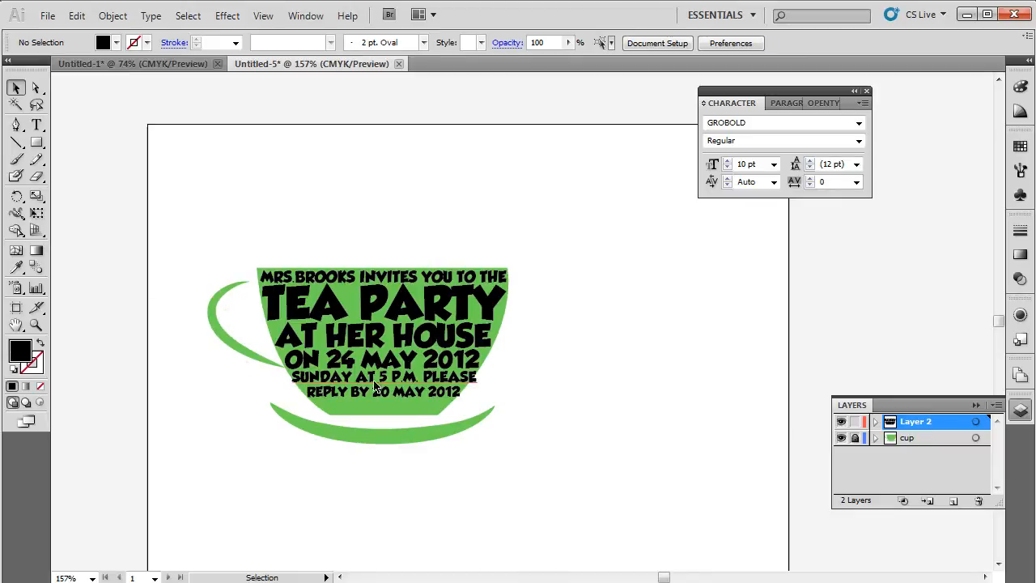
- Draw a curve along the cup handle and switch to the Type on a Path tool
click(385, 376)
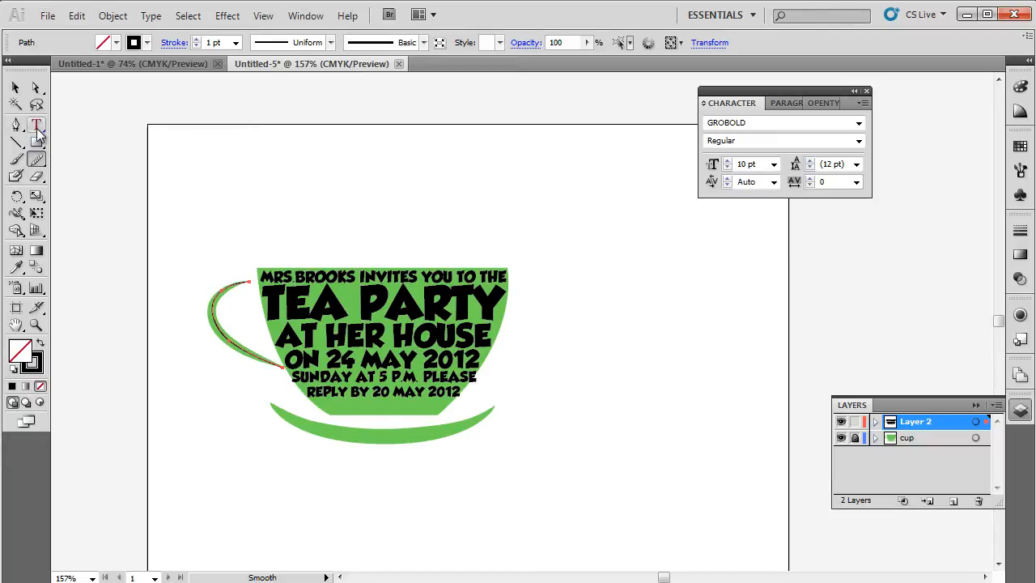
click(36, 126)
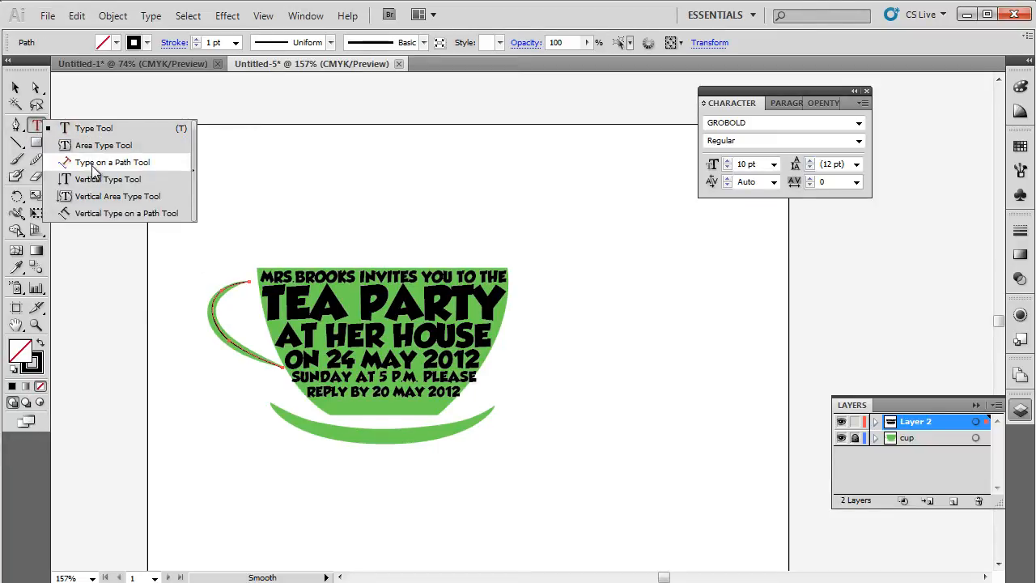
click(112, 162)
text(WAITING FOR YOUR PRESENCE)
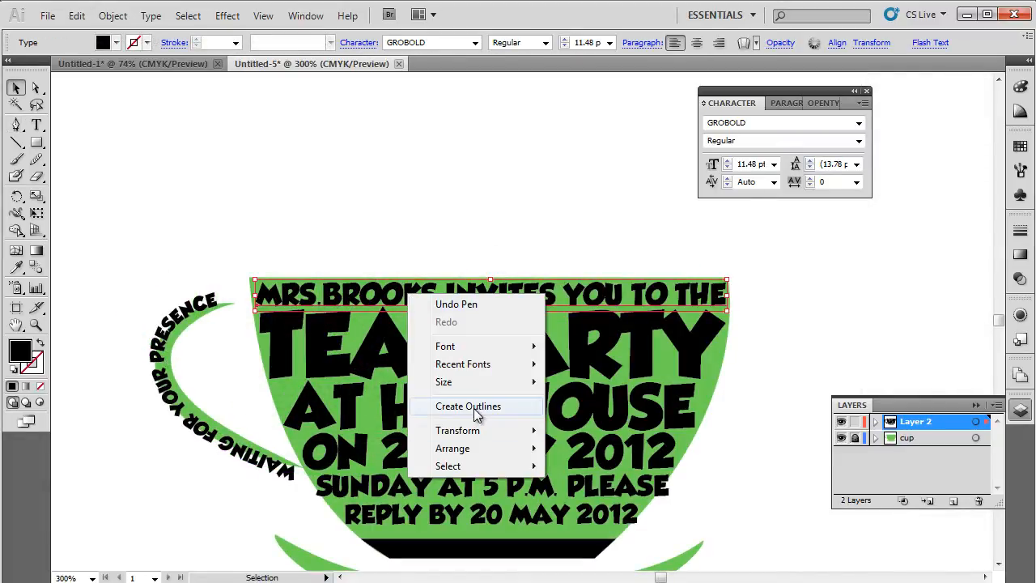
- Convert the invitation text to outlines for reshaping
click(468, 405)
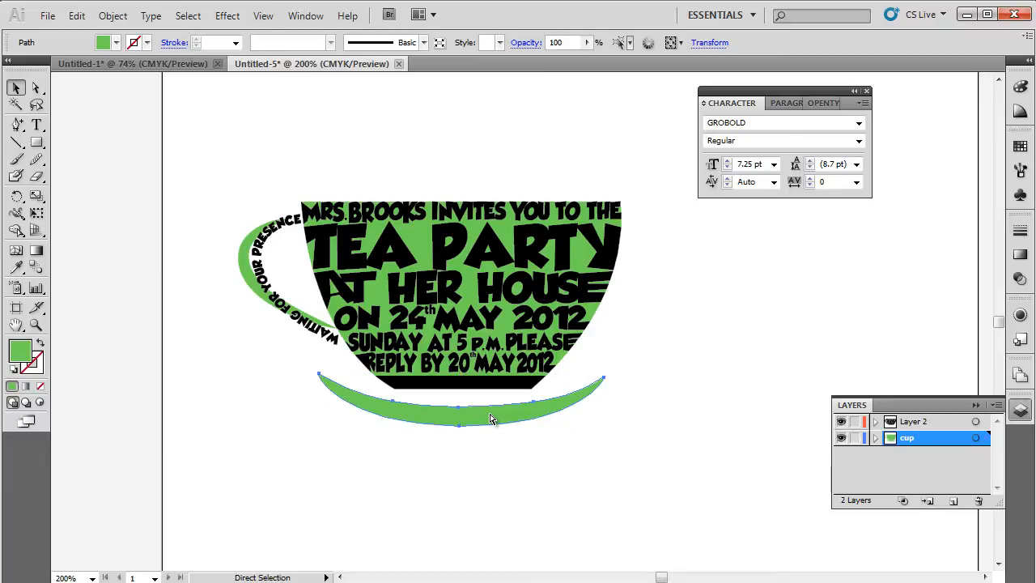
- Select the saucer shape on the cup layer to copy it onto the text layer
click(914, 420)
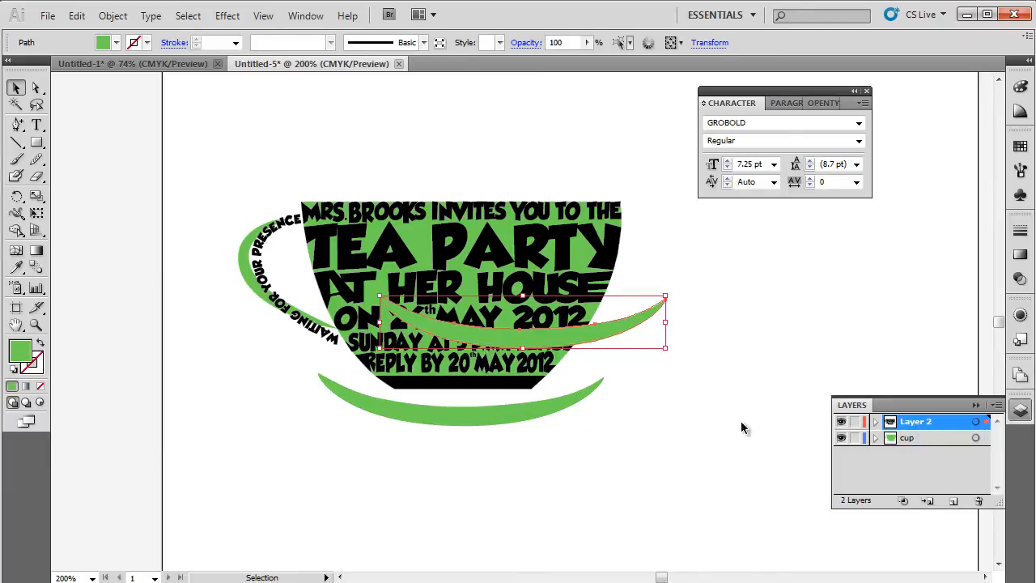
click(906, 437)
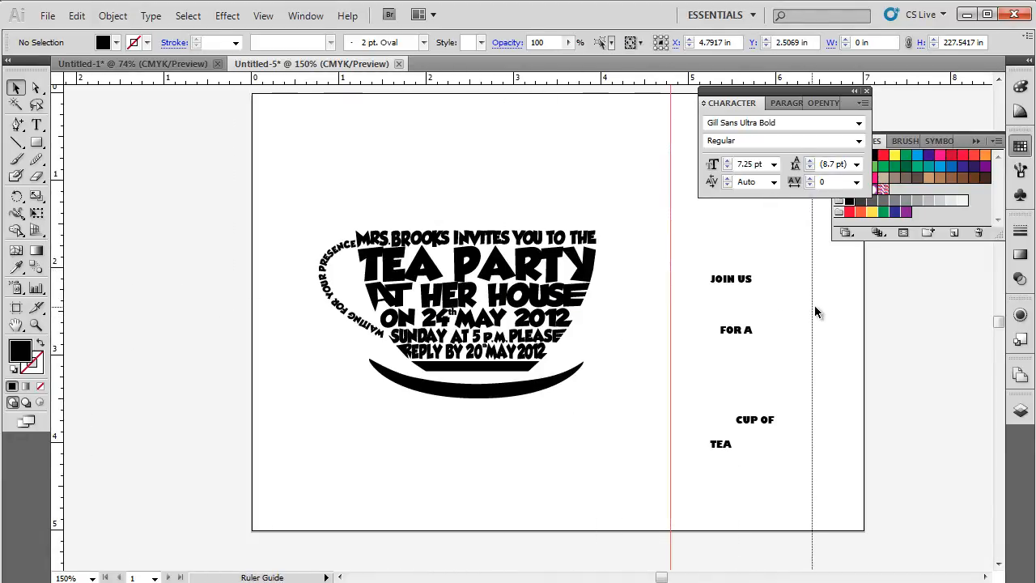
- Position the 'JOIN US FOR A CUP OF TEA' wording in the right column
drag(730, 279, 702, 240)
text(BACKGROUND)
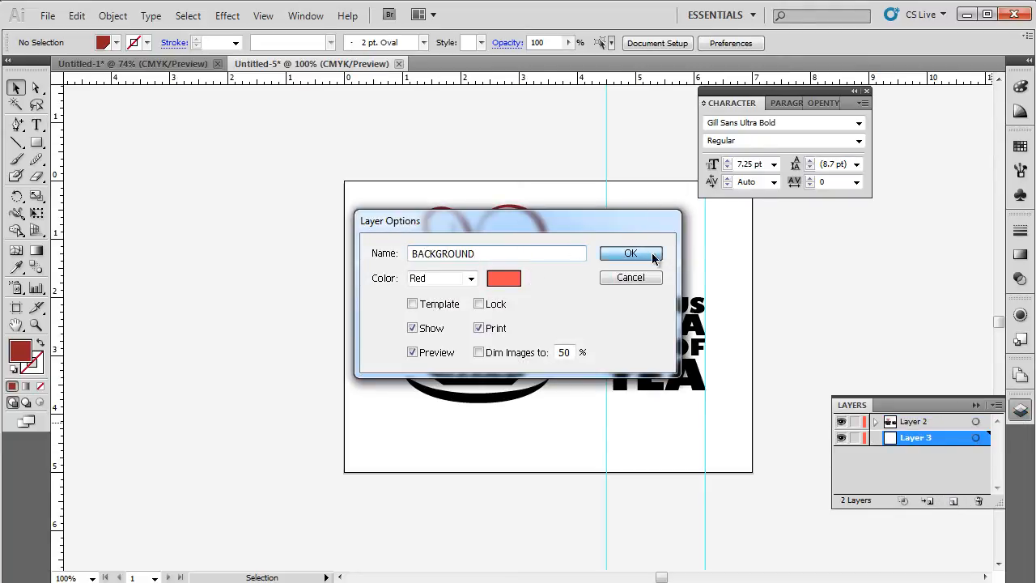
- Name the new layer BACKGROUND
click(631, 252)
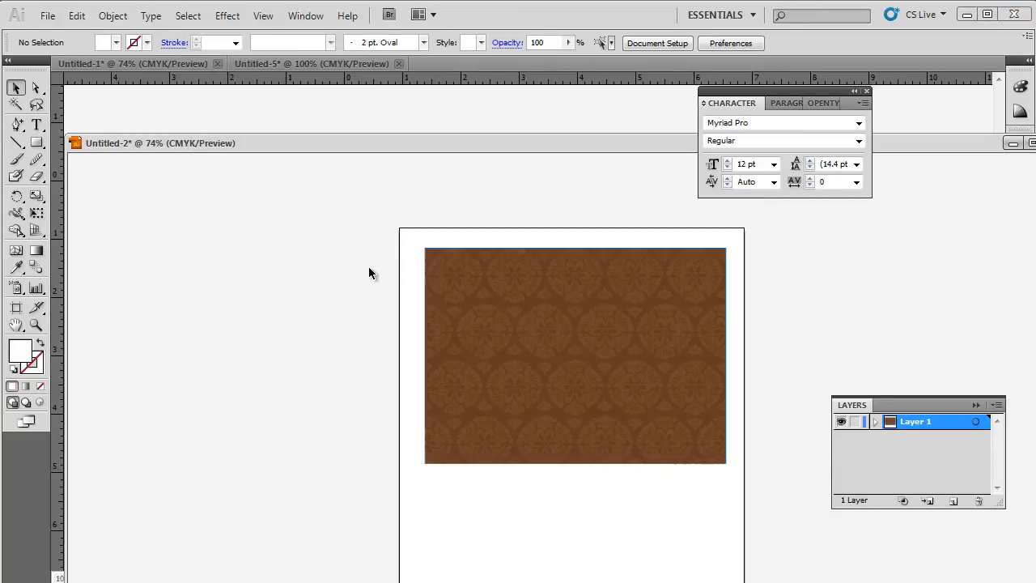
mouse_move(382, 227)
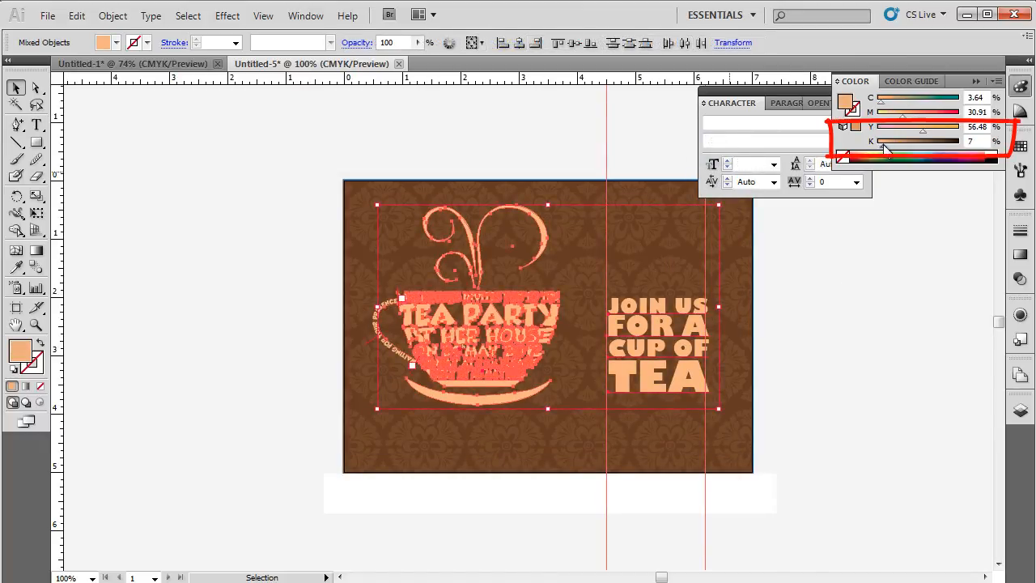
- Nudge the K slider to slightly darken the peach fill
drag(880, 141, 890, 141)
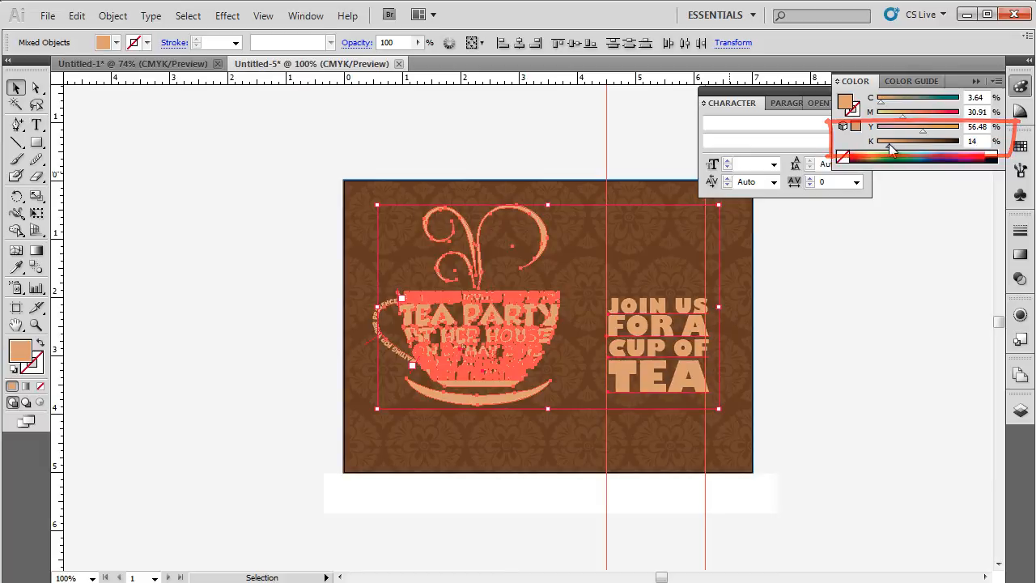